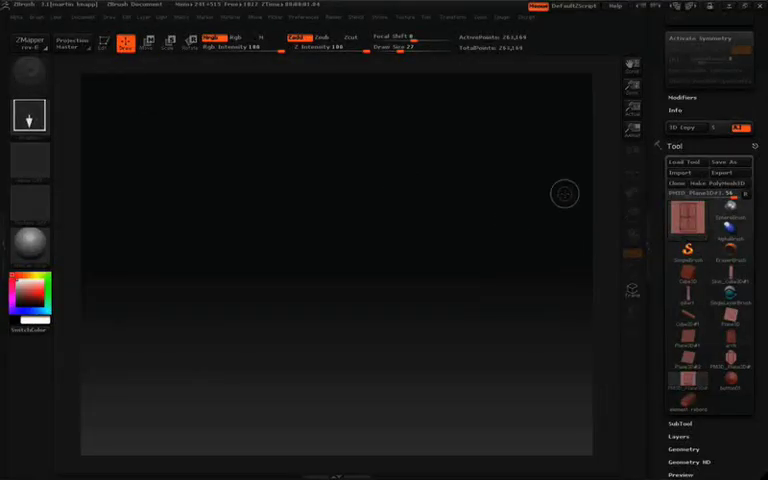
pyautogui.moveTo(374, 174)
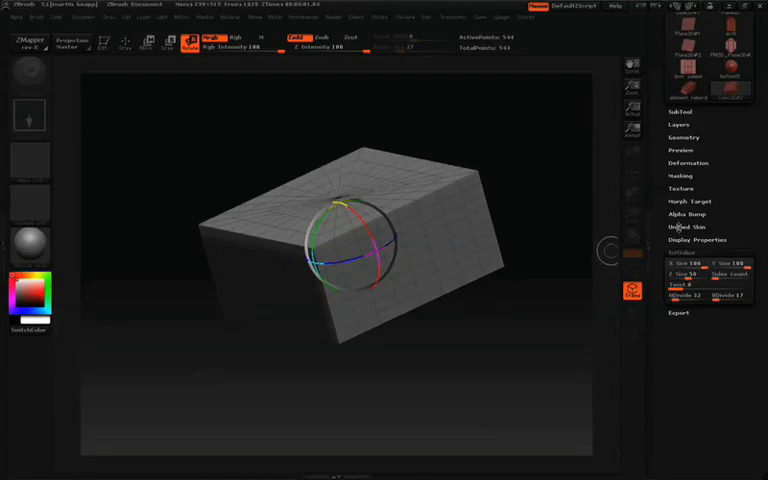
# - Convert the box to a PolyMesh3D and subdivide it twice in Geometry
pyautogui.click(686, 228)
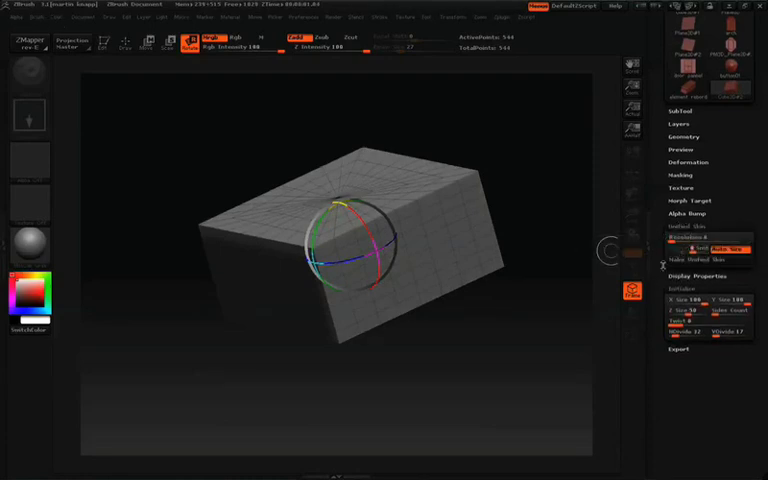
pyautogui.moveTo(628, 288)
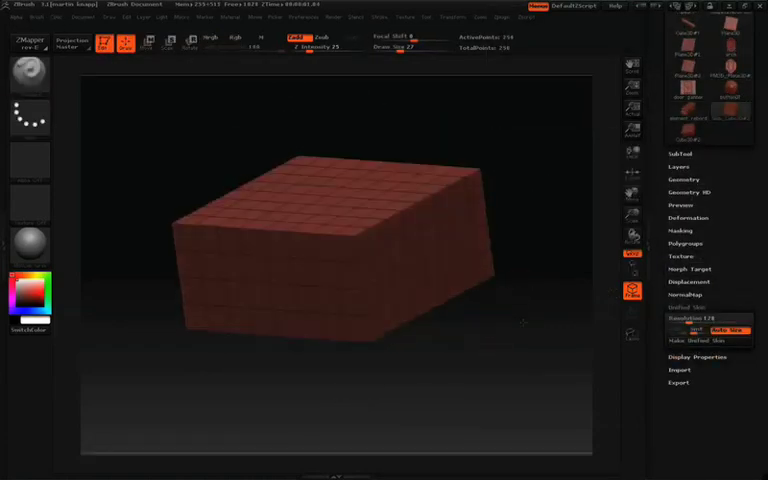
pyautogui.click(684, 180)
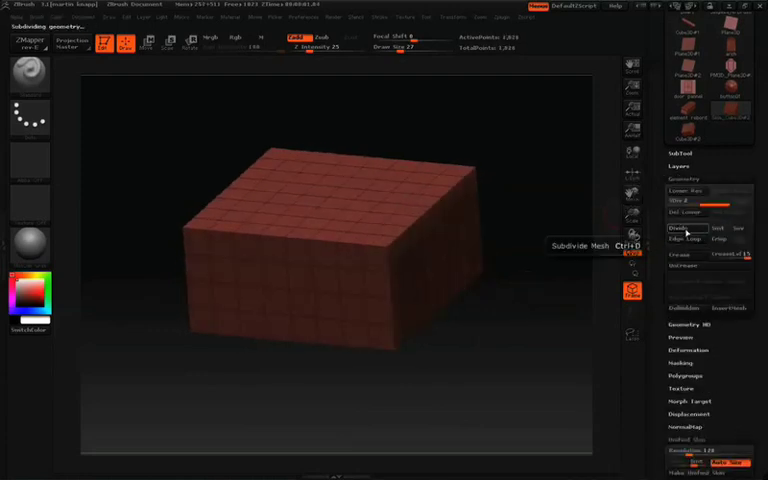
pyautogui.click(684, 228)
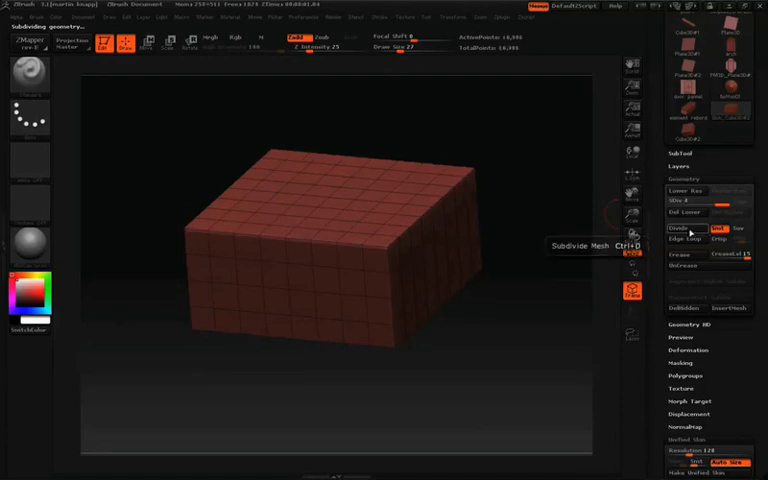
pyautogui.click(678, 228)
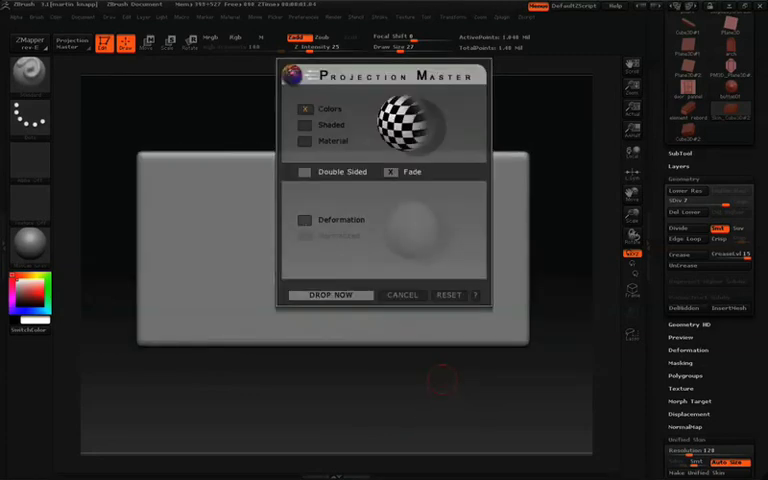
# - Disable Colors, enable Deformation and Double Sided, and drop the slab with Drop Now
pyautogui.click(304, 220)
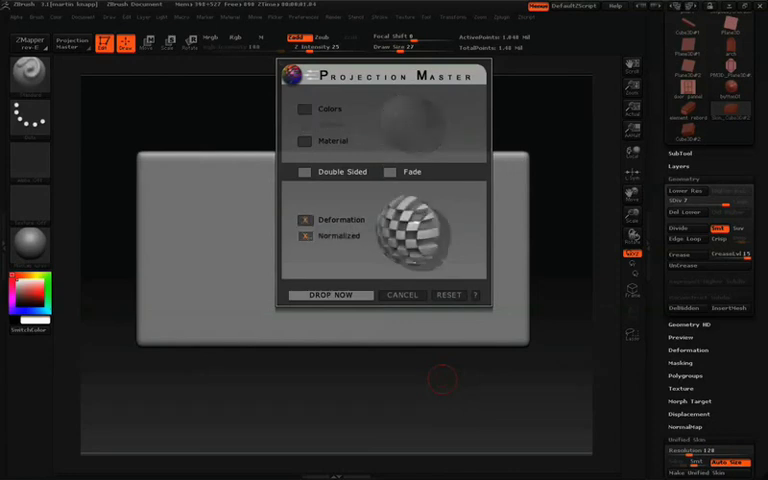
pyautogui.click(304, 236)
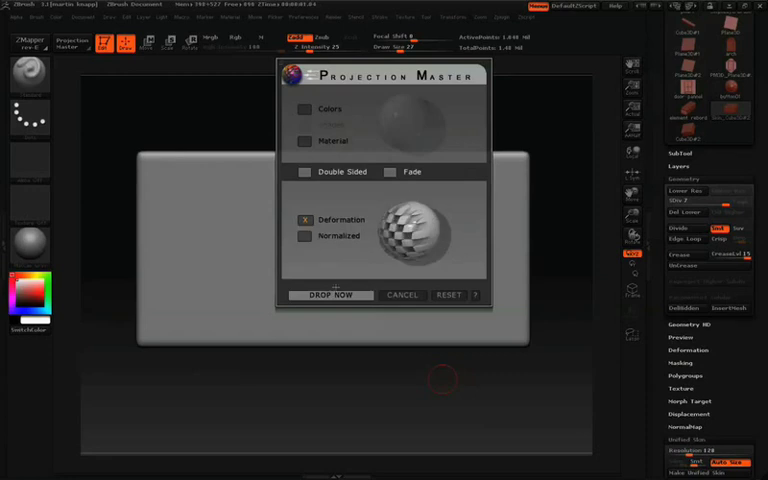
pyautogui.click(304, 172)
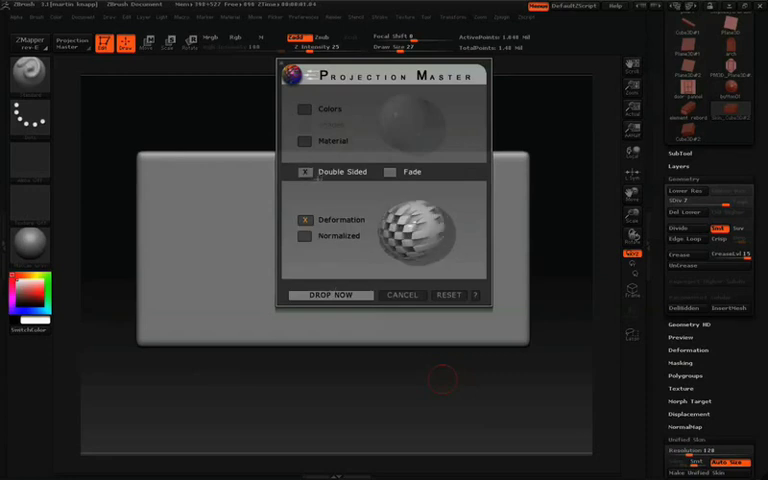
pyautogui.click(332, 294)
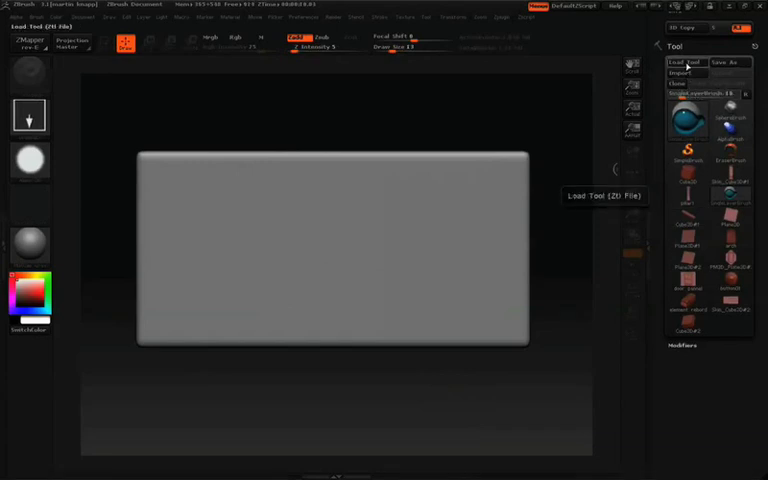
# - Load the Brick tool file from the Tools folder into the tool library
pyautogui.click(684, 62)
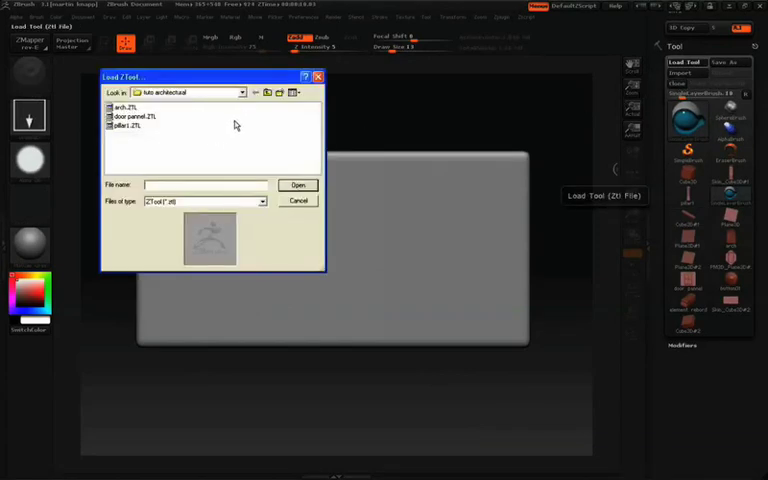
pyautogui.click(254, 92)
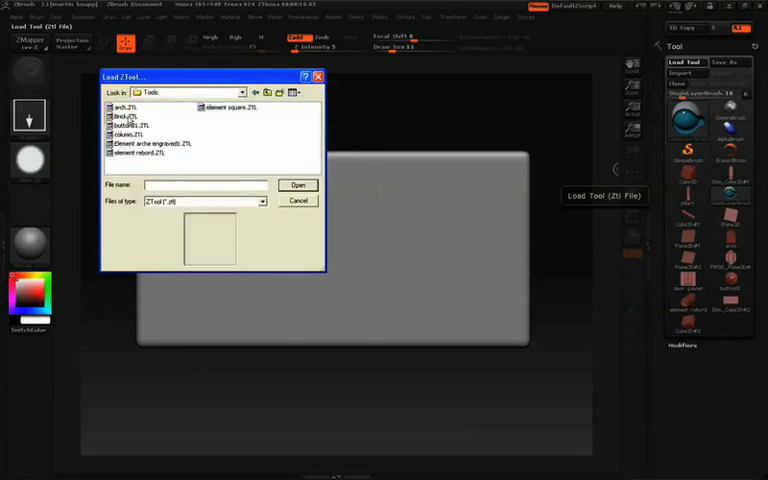
pyautogui.click(124, 116)
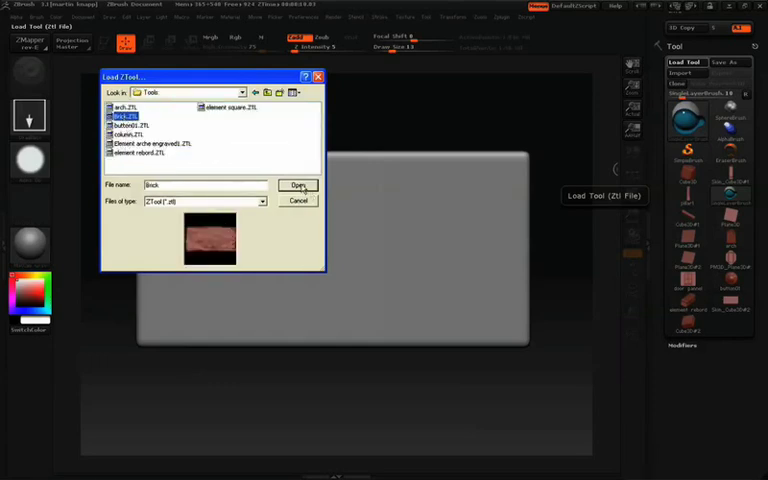
pyautogui.click(298, 184)
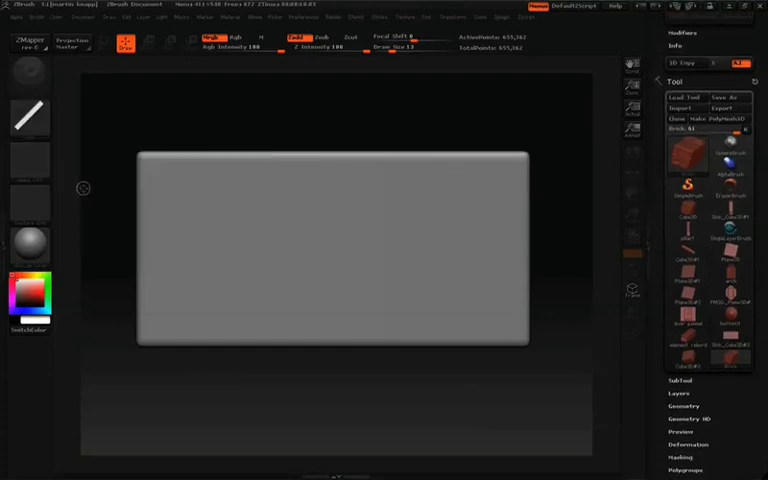
pyautogui.moveTo(526, 136)
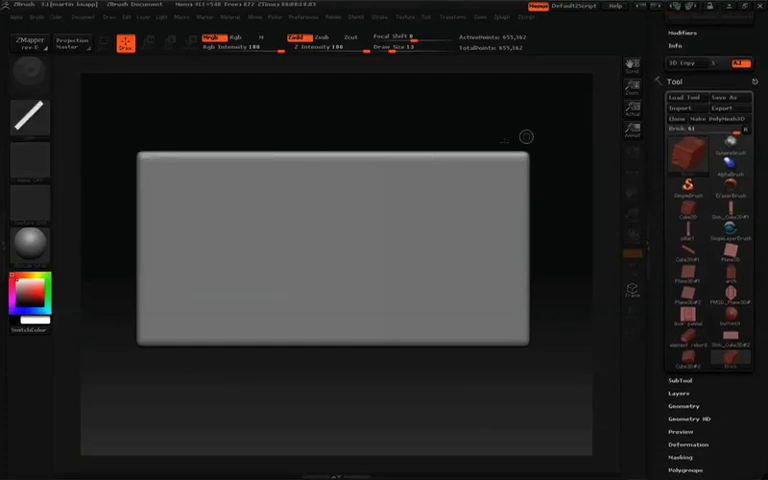
# - Choose a brush alpha from the Alpha palette and adjust a Stroke slider
pyautogui.click(30, 160)
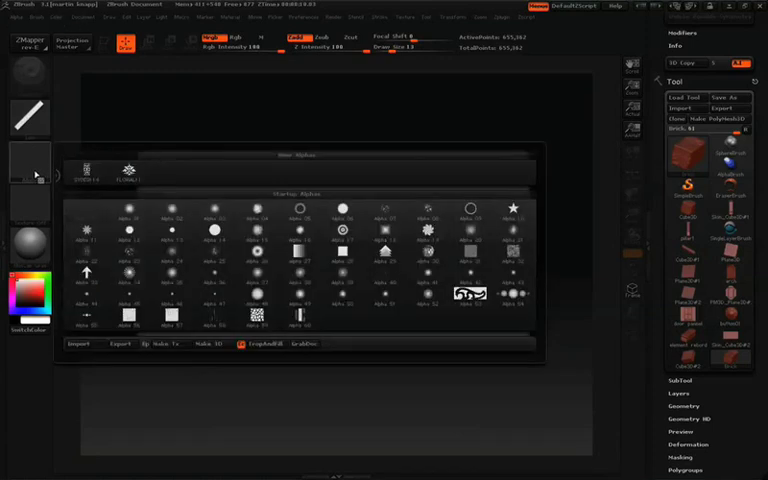
pyautogui.click(256, 210)
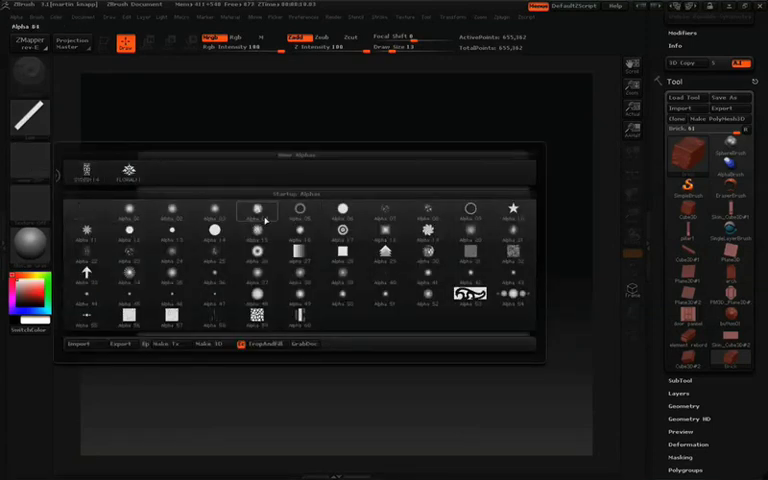
pyautogui.moveTo(128, 252)
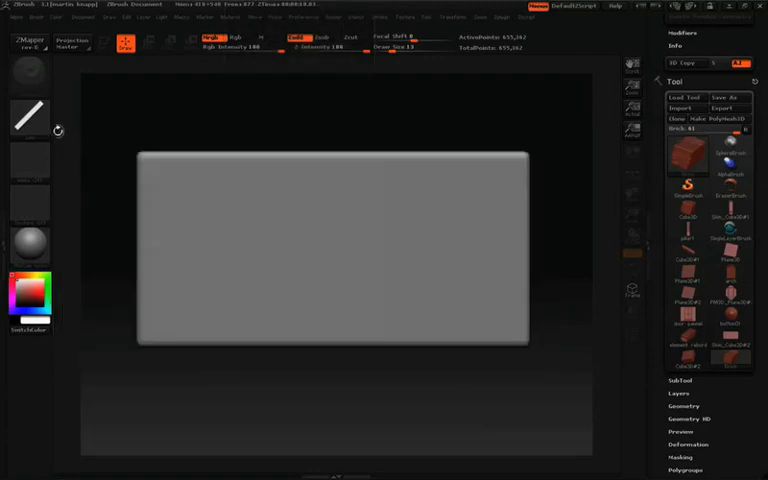
pyautogui.click(378, 16)
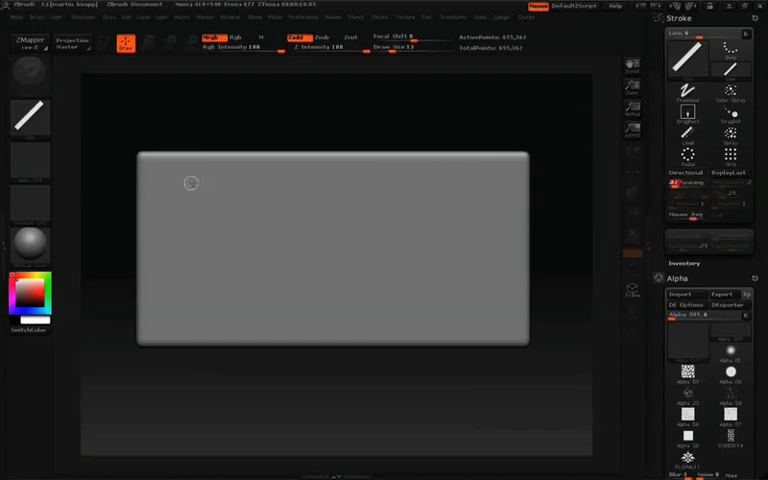
pyautogui.moveTo(192, 186); pyautogui.dragTo(472, 188)
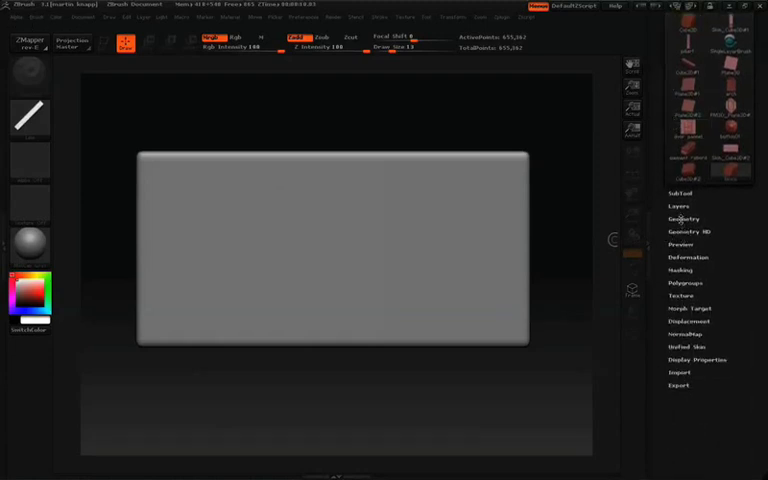
# - Make the loaded Brick tool the active tool
pyautogui.click(680, 244)
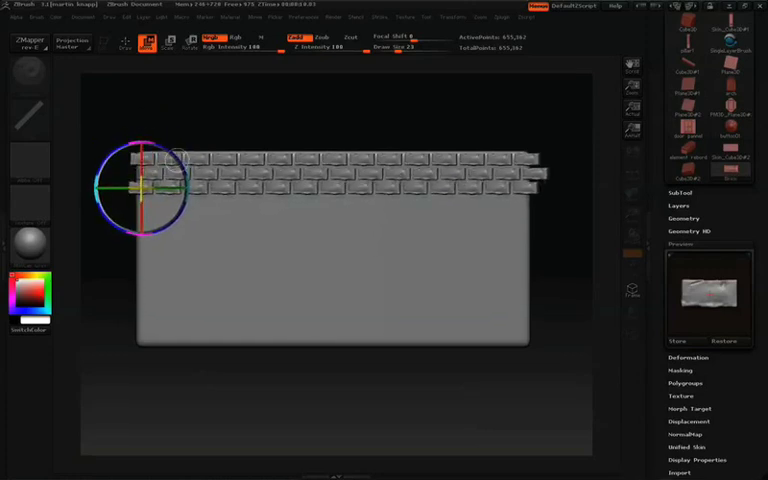
# - Lay a row of bricks along the top of the slab
pyautogui.moveTo(148, 184); pyautogui.dragTo(156, 204)
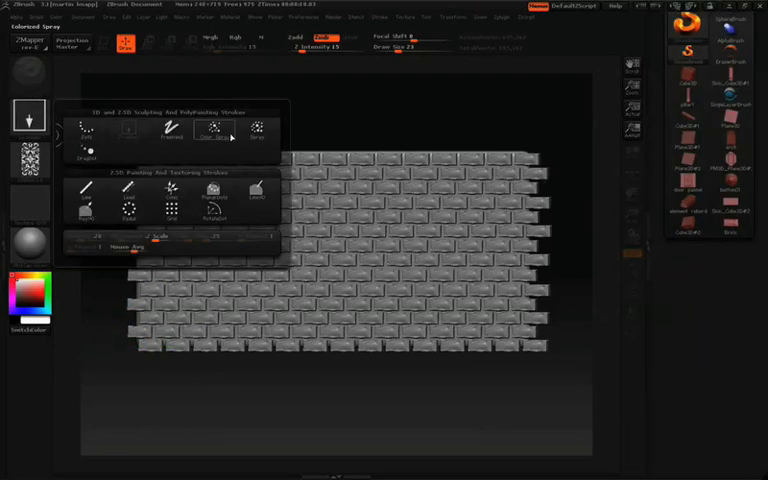
pyautogui.click(258, 128)
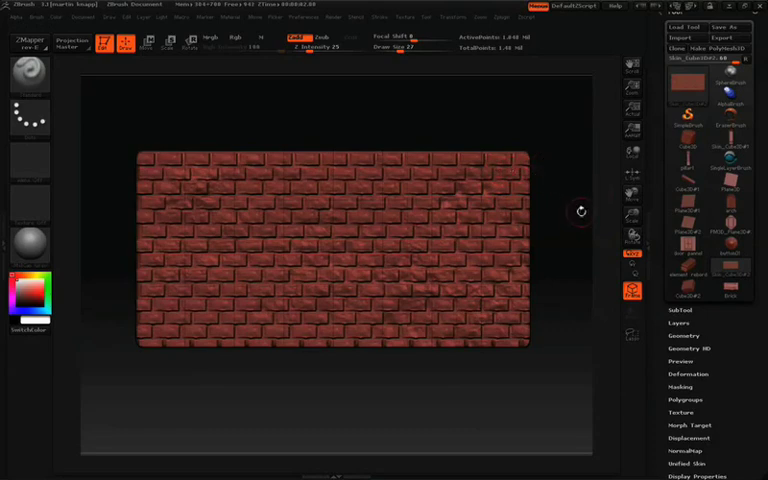
pyautogui.moveTo(632, 292)
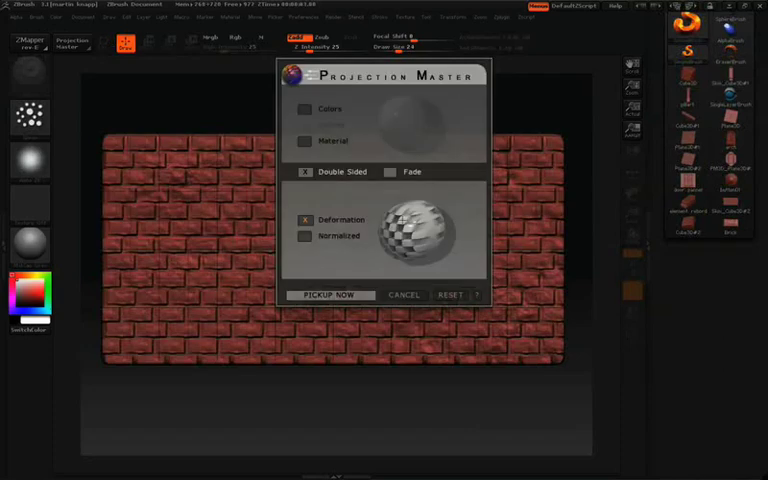
# - Pick up the finished brick wall from projection mode
pyautogui.click(330, 296)
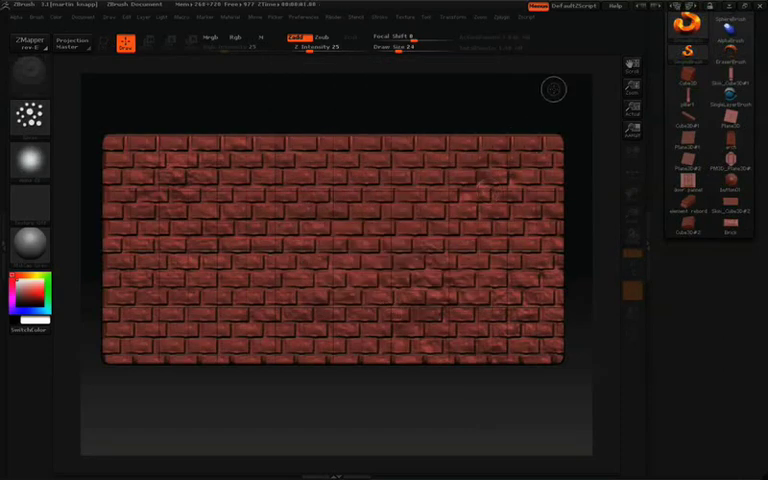
pyautogui.moveTo(604, 92)
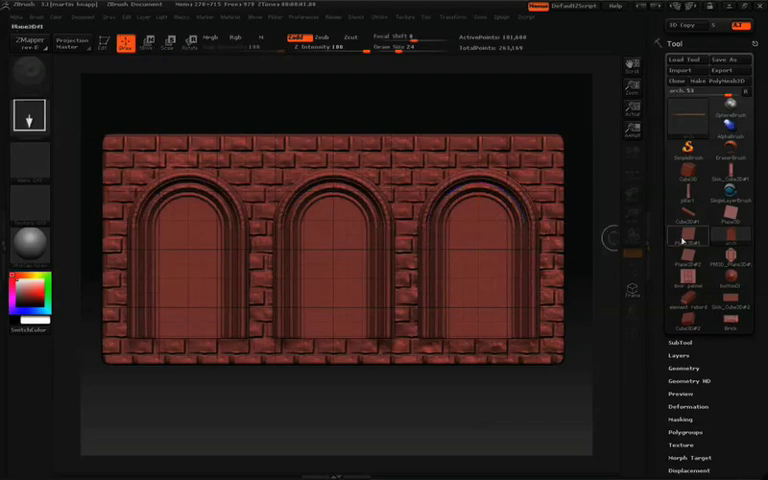
pyautogui.moveTo(688, 192)
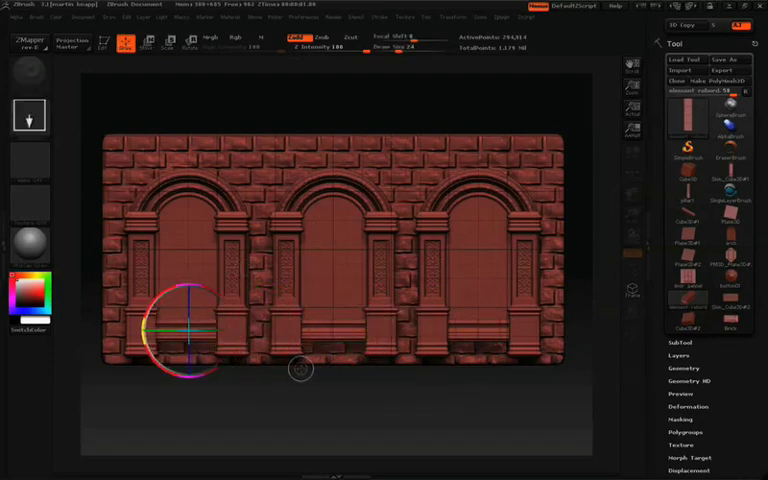
pyautogui.moveTo(464, 330)
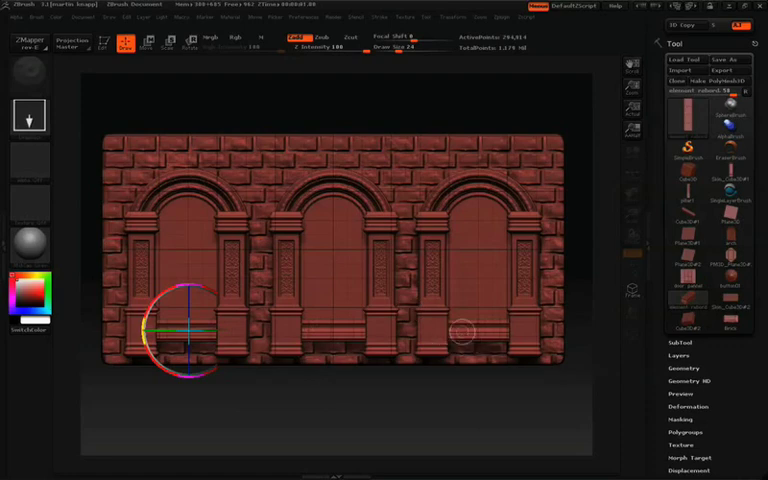
pyautogui.moveTo(462, 352)
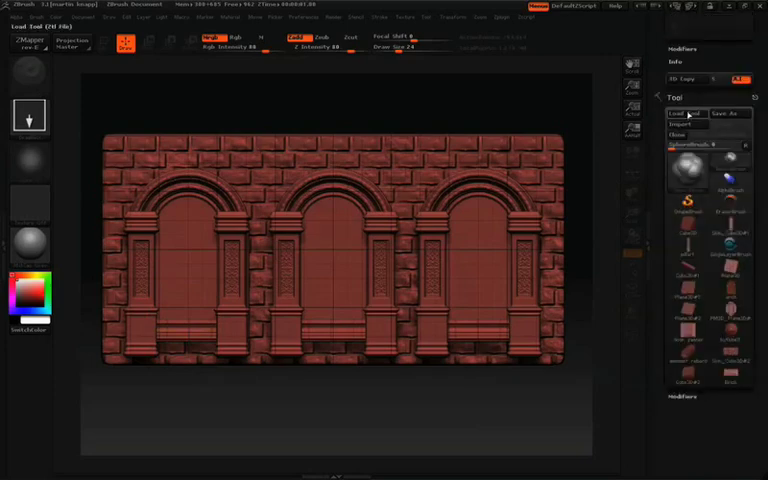
# - Load the 'element arche engraved' tool file and orbit around the grey block
pyautogui.click(682, 112)
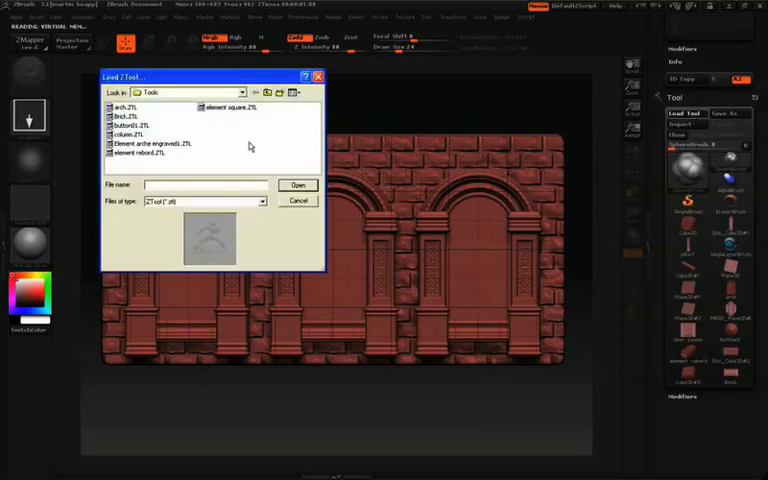
pyautogui.click(122, 108)
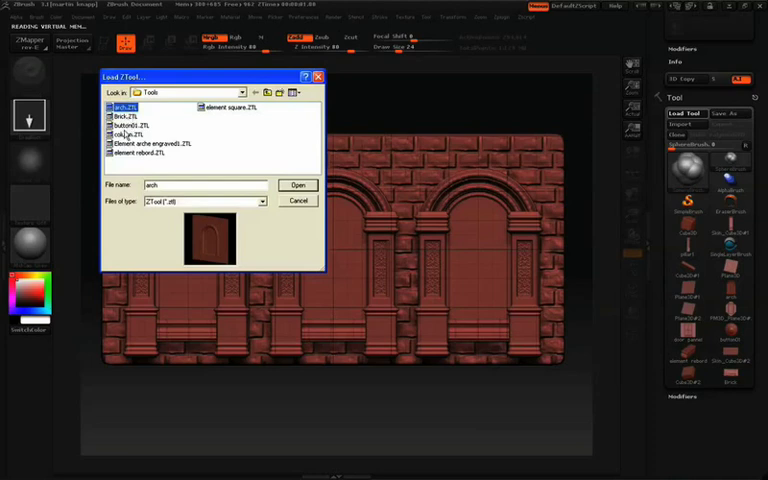
pyautogui.click(150, 144)
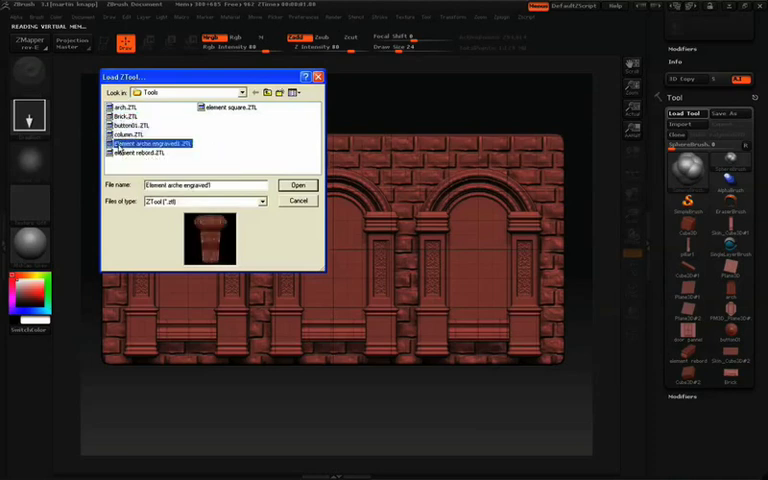
pyautogui.click(296, 184)
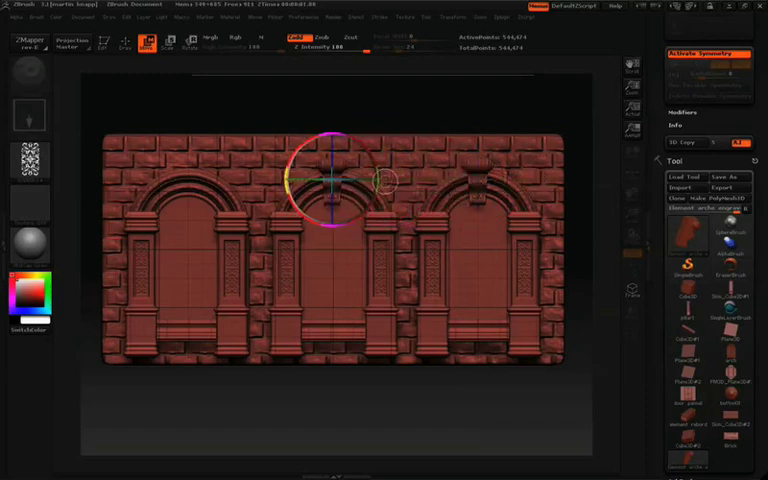
pyautogui.moveTo(184, 184)
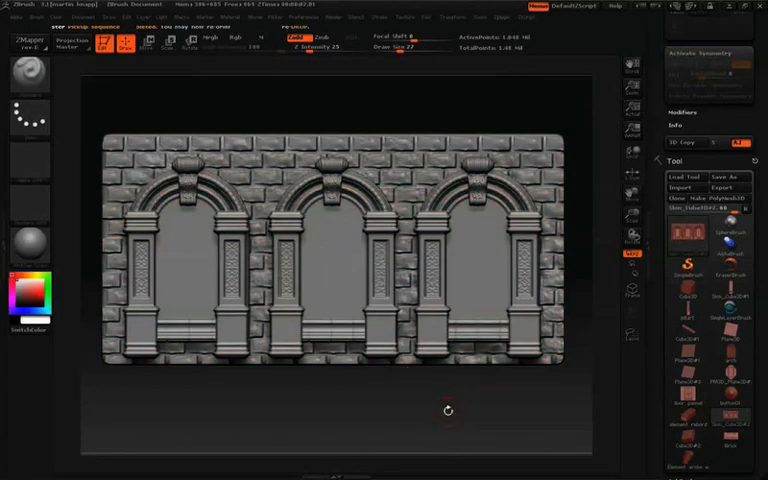
pyautogui.moveTo(448, 410); pyautogui.dragTo(444, 112)
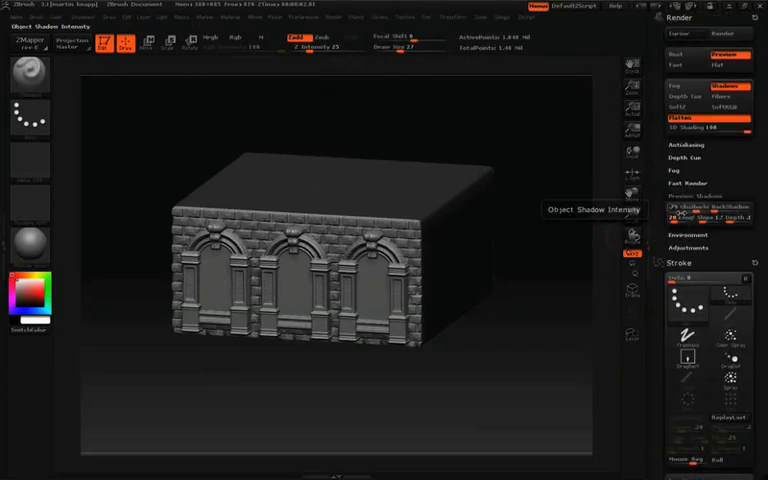
pyautogui.moveTo(690, 218)
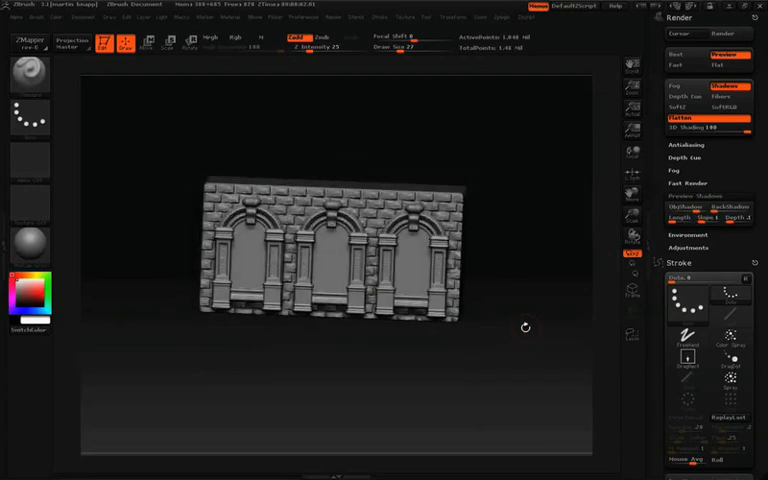
pyautogui.moveTo(684, 216)
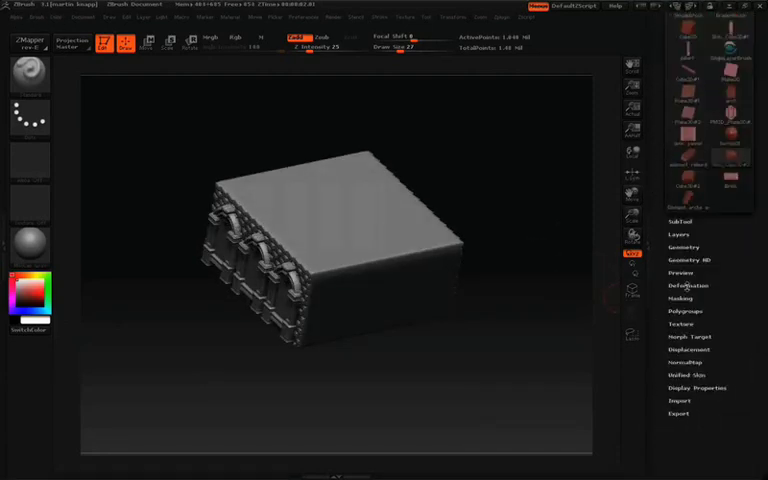
# - Apply a Deformation option to repeat the facade around the block
pyautogui.click(688, 284)
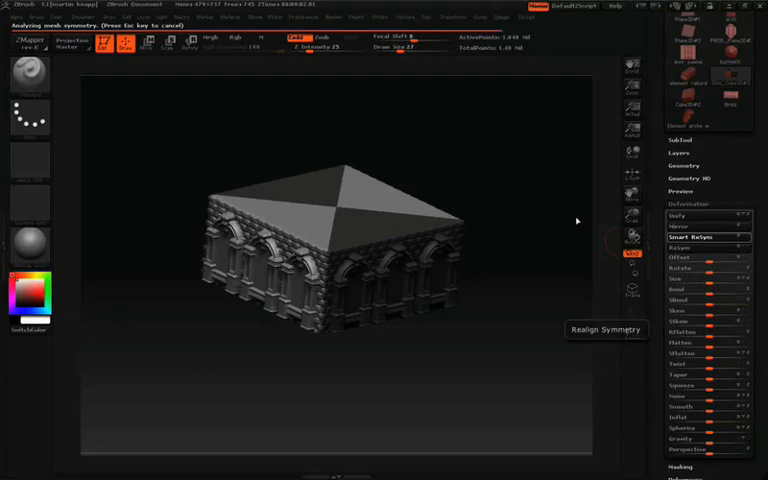
pyautogui.moveTo(480, 240)
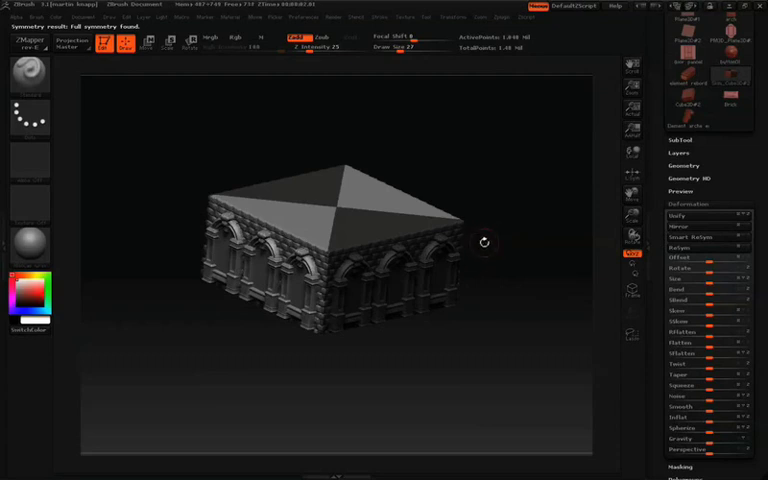
pyautogui.moveTo(490, 240)
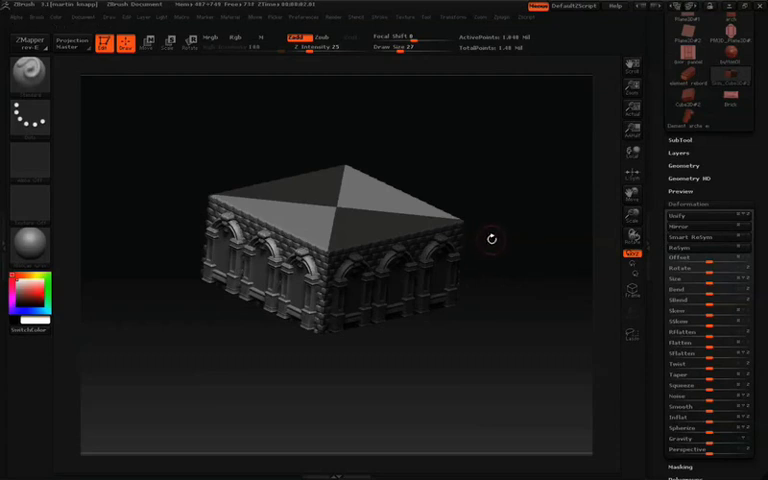
pyautogui.moveTo(490, 240); pyautogui.dragTo(516, 236)
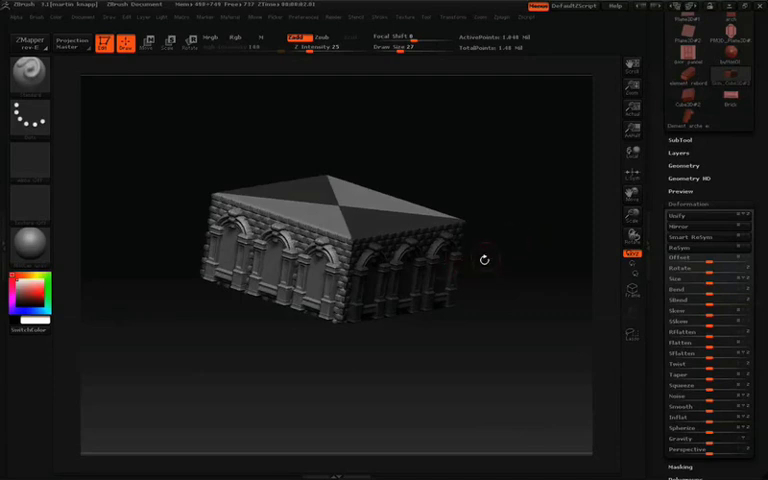
pyautogui.moveTo(524, 240)
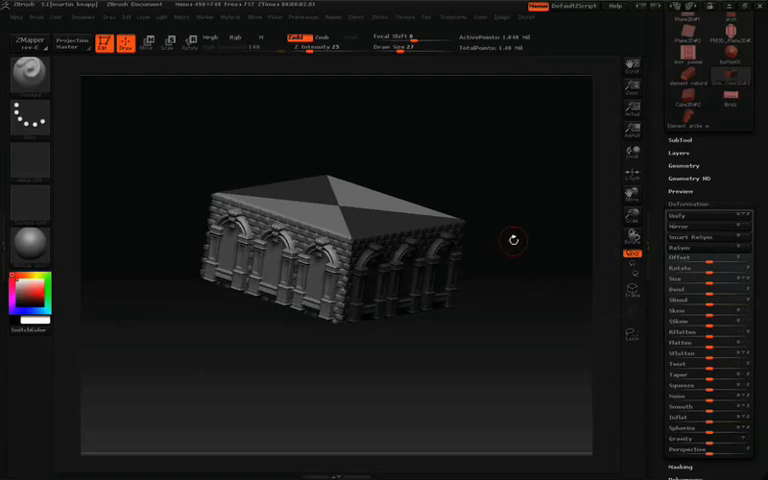
pyautogui.moveTo(516, 248)
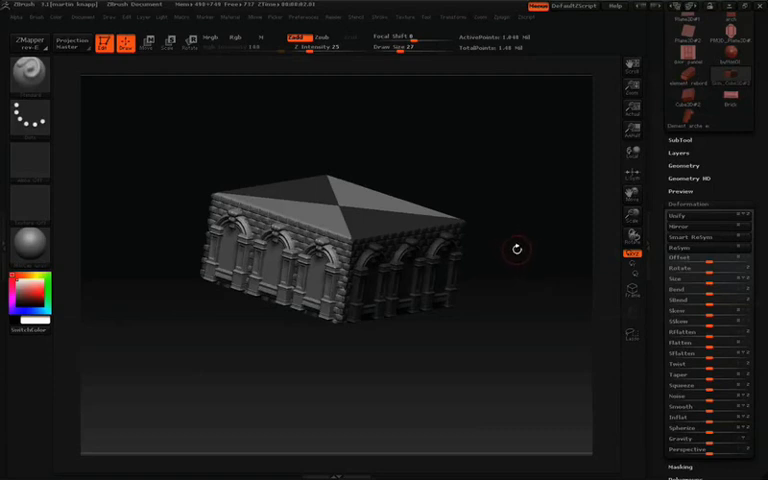
pyautogui.moveTo(516, 248); pyautogui.dragTo(530, 240)
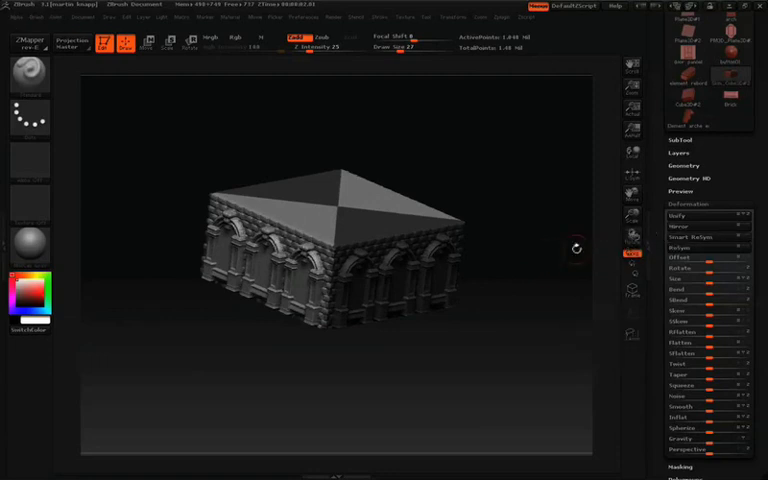
pyautogui.moveTo(504, 252)
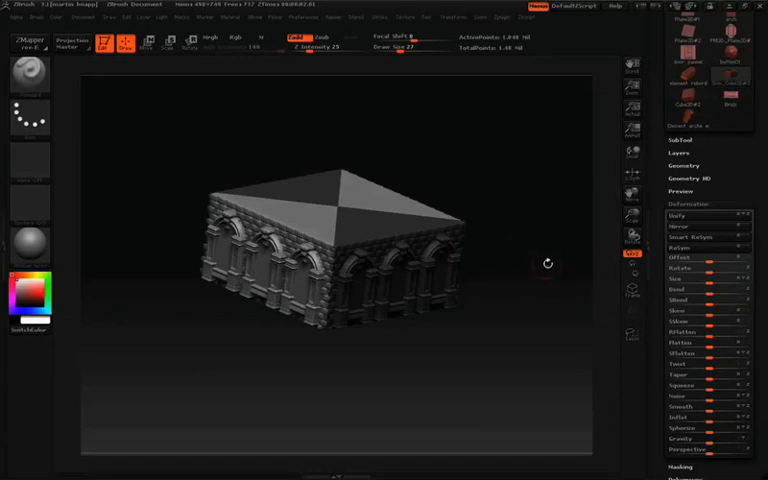
pyautogui.moveTo(498, 278)
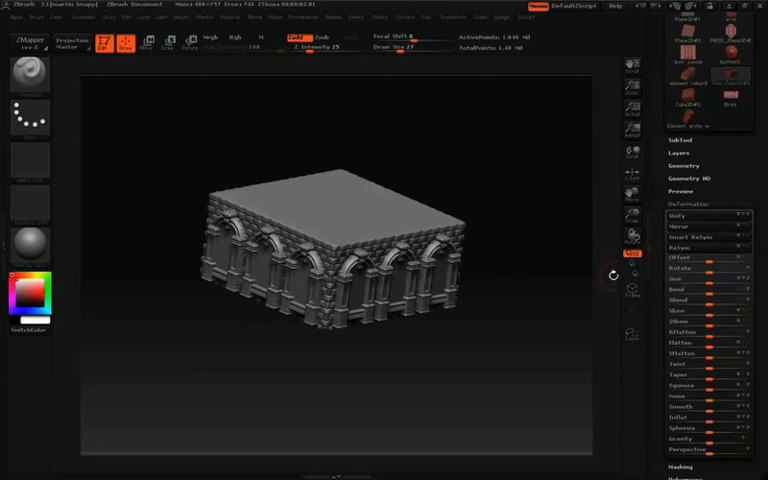
# - Turn the flat-topped block to a front view and duplicate it as an upper floor
pyautogui.moveTo(610, 270); pyautogui.dragTo(550, 278)
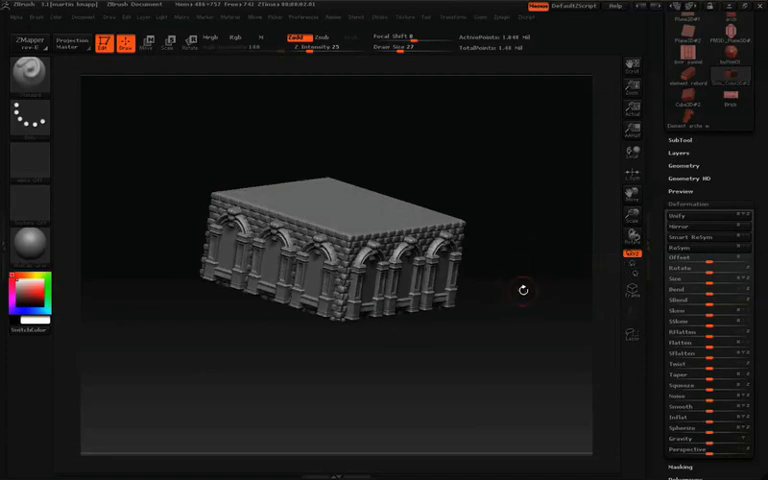
pyautogui.moveTo(524, 292); pyautogui.dragTo(576, 200)
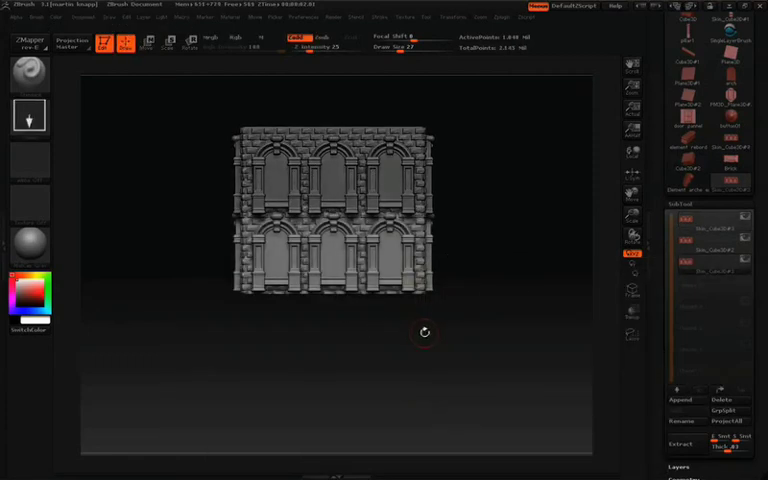
pyautogui.click(146, 44)
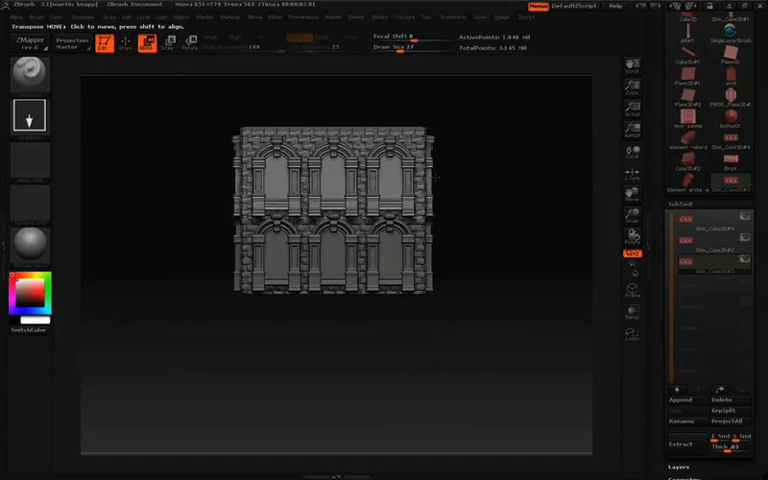